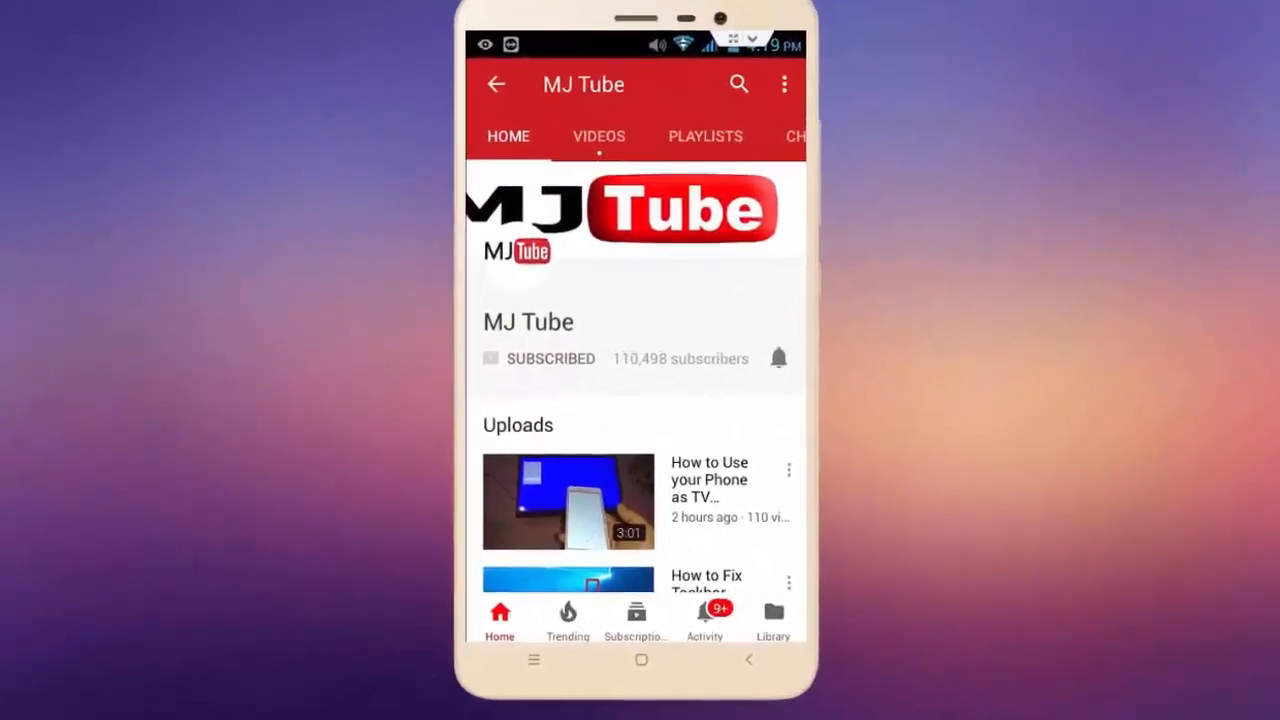
- Bring up the Windows Run dialog with appdata entered as the location to open
click(778, 358)
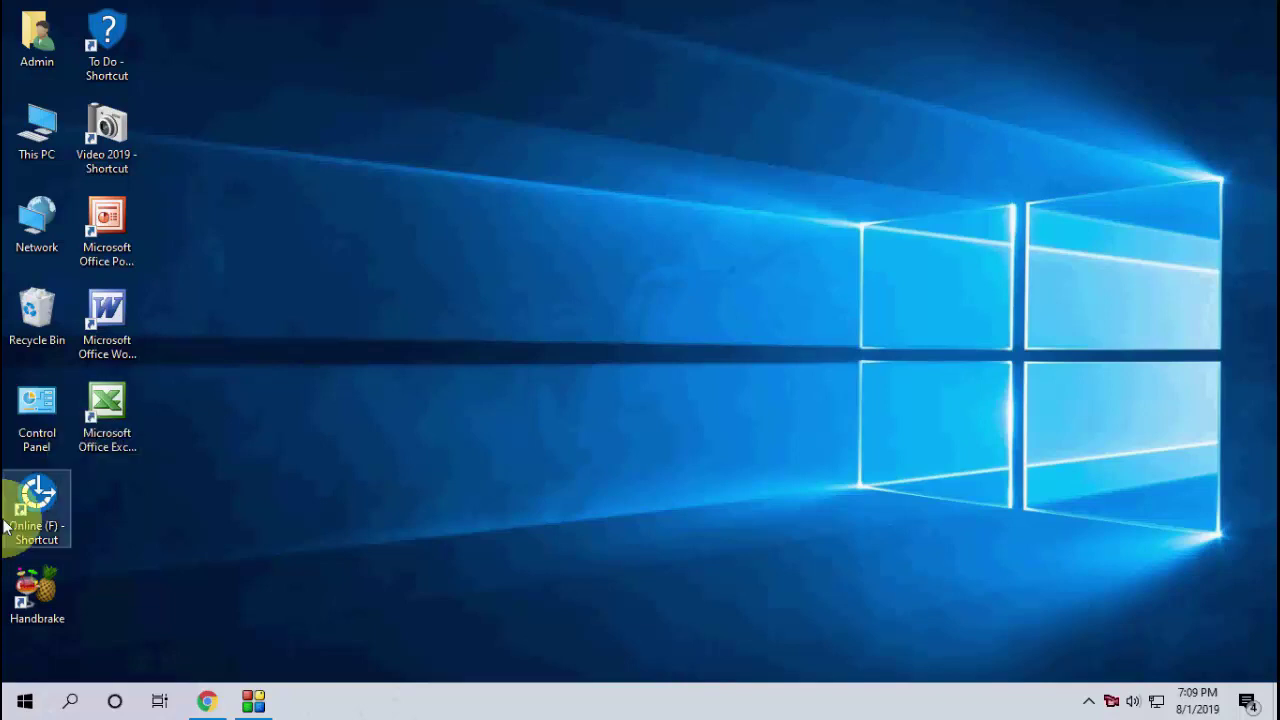
key(win+r)
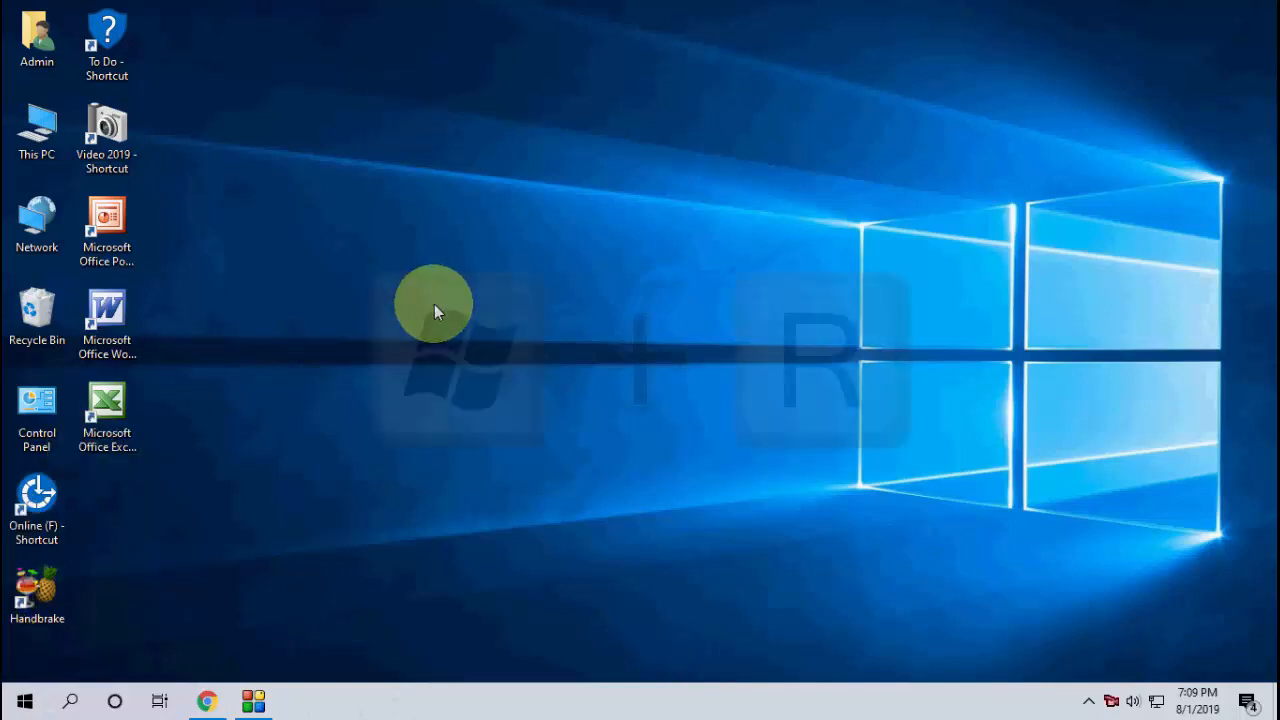
key(Win+r)
text(appdata)
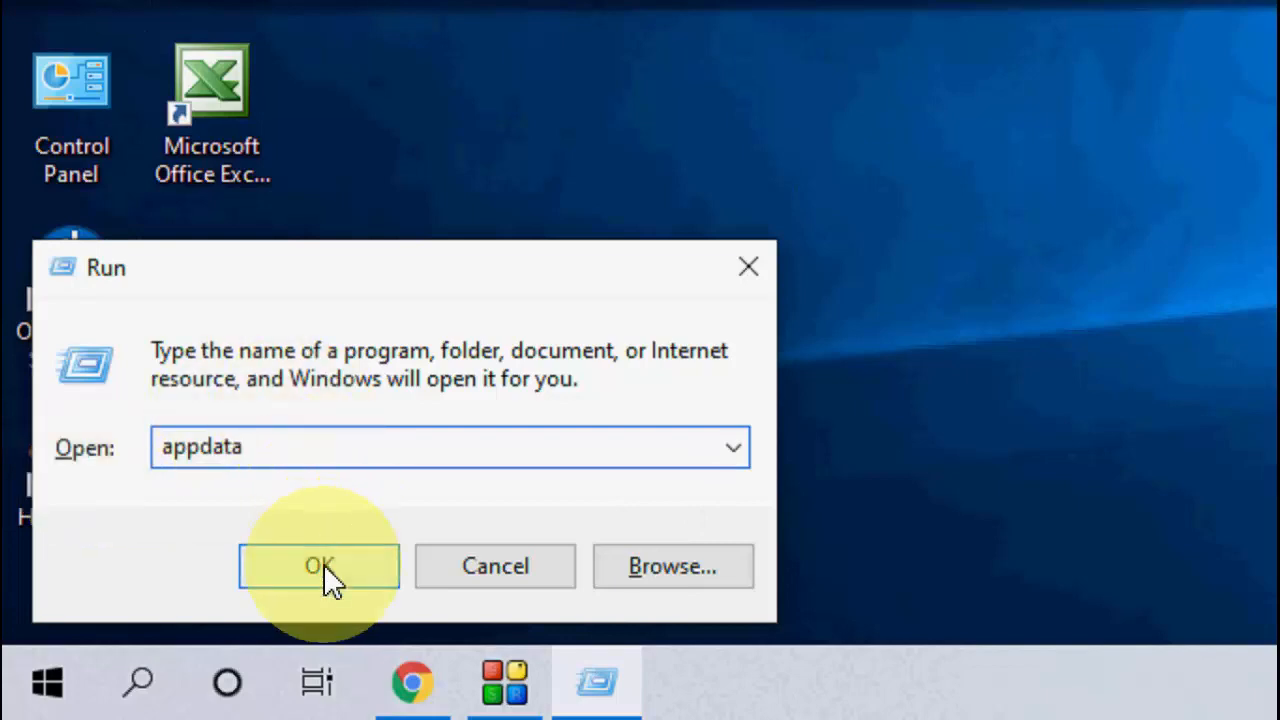
- Navigate into AppData, Local, Microsoft, Outlook so the RoamCache folder is listed
click(320, 566)
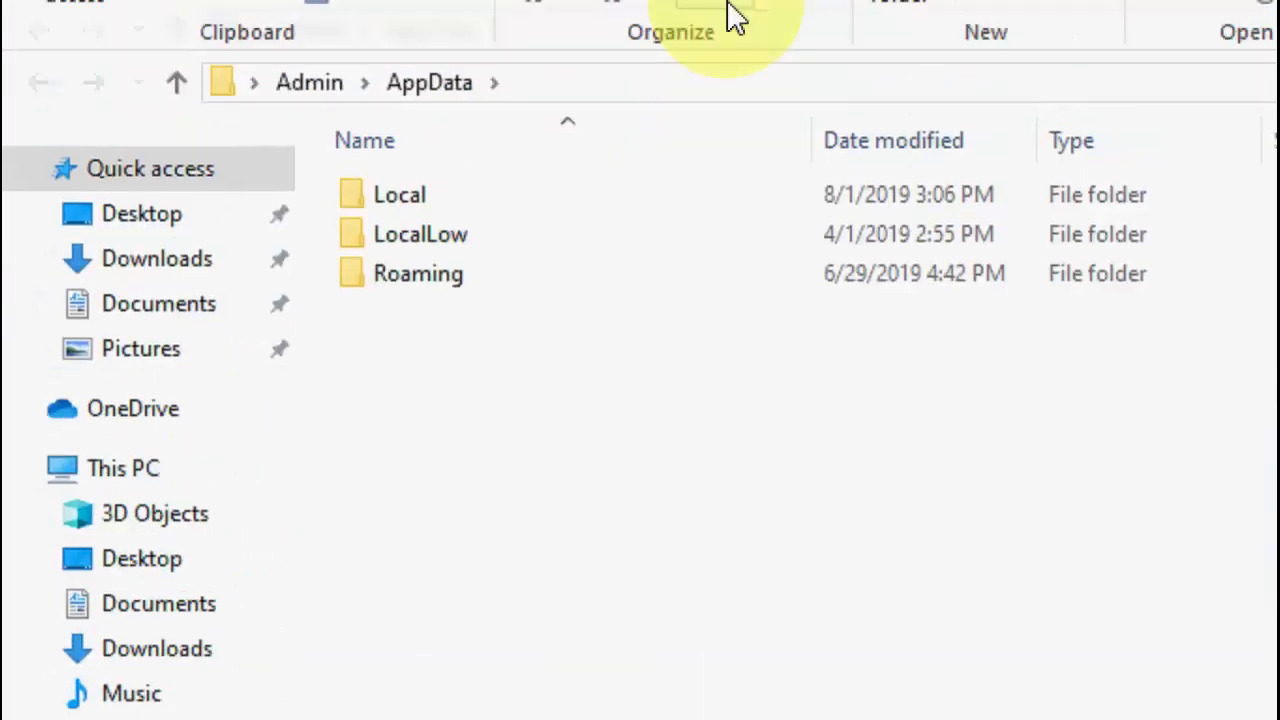
double_click(400, 194)
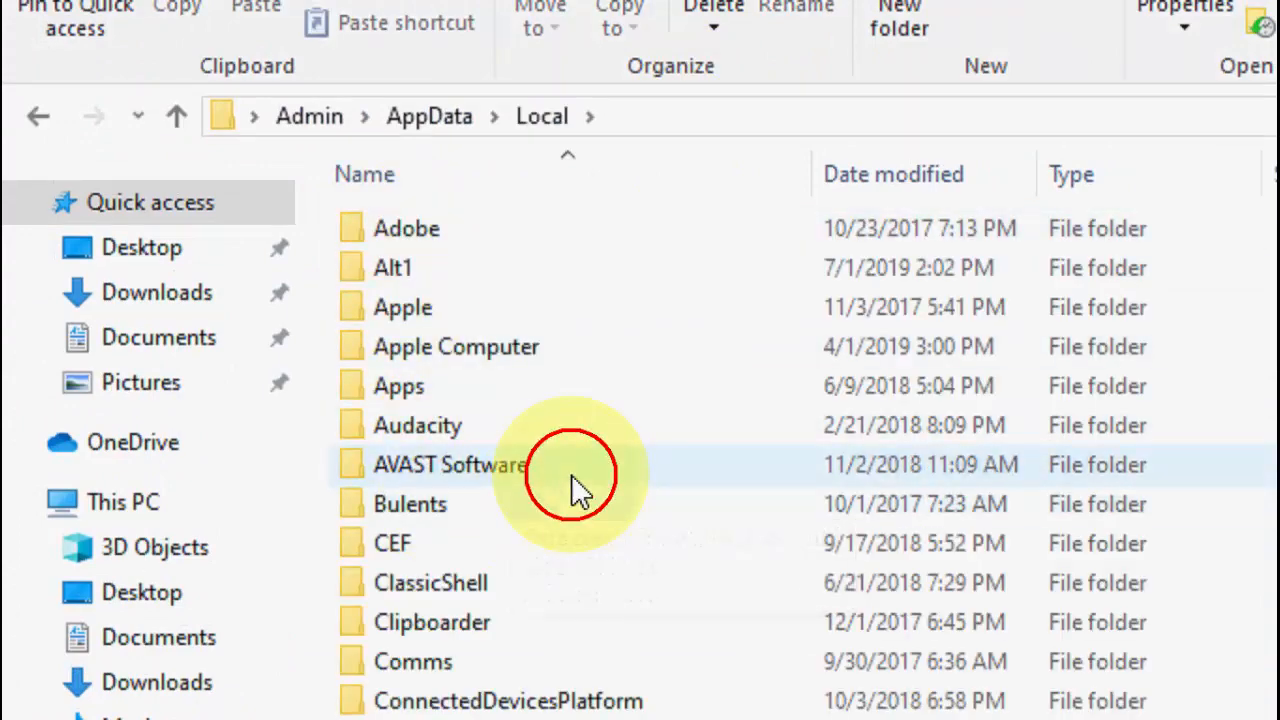
scroll(down, 3)
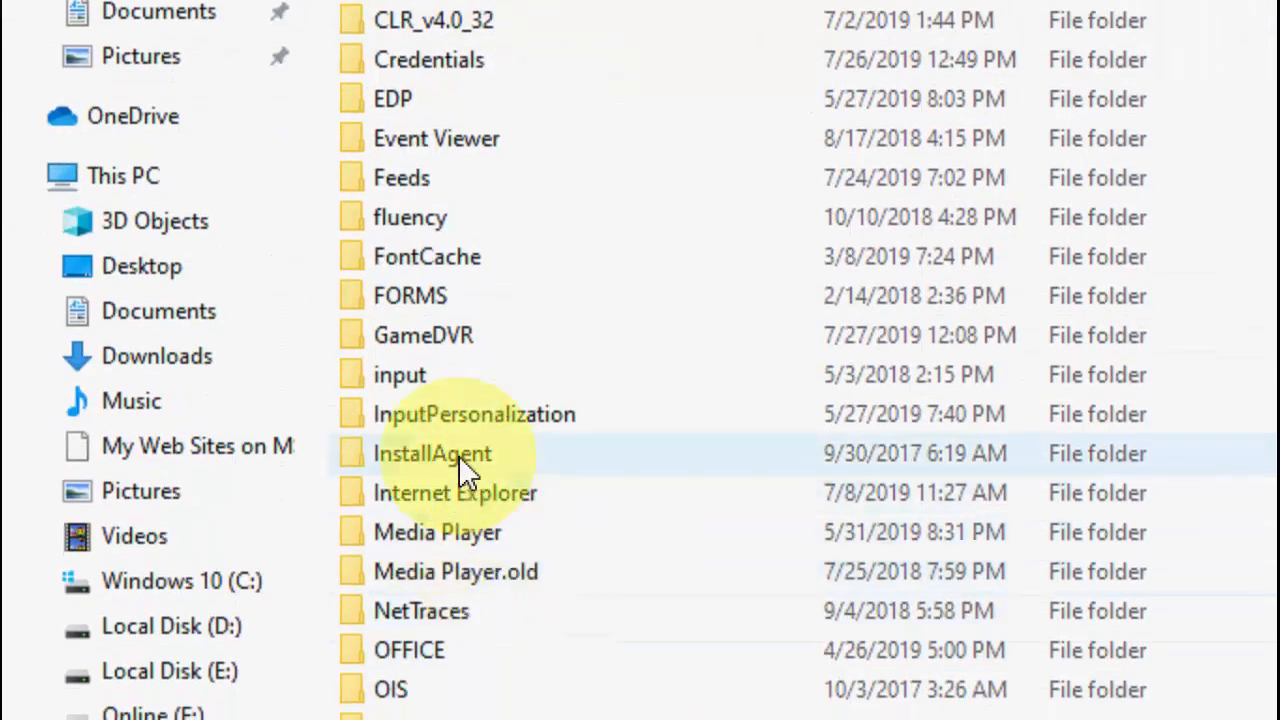
scroll(down, 3)
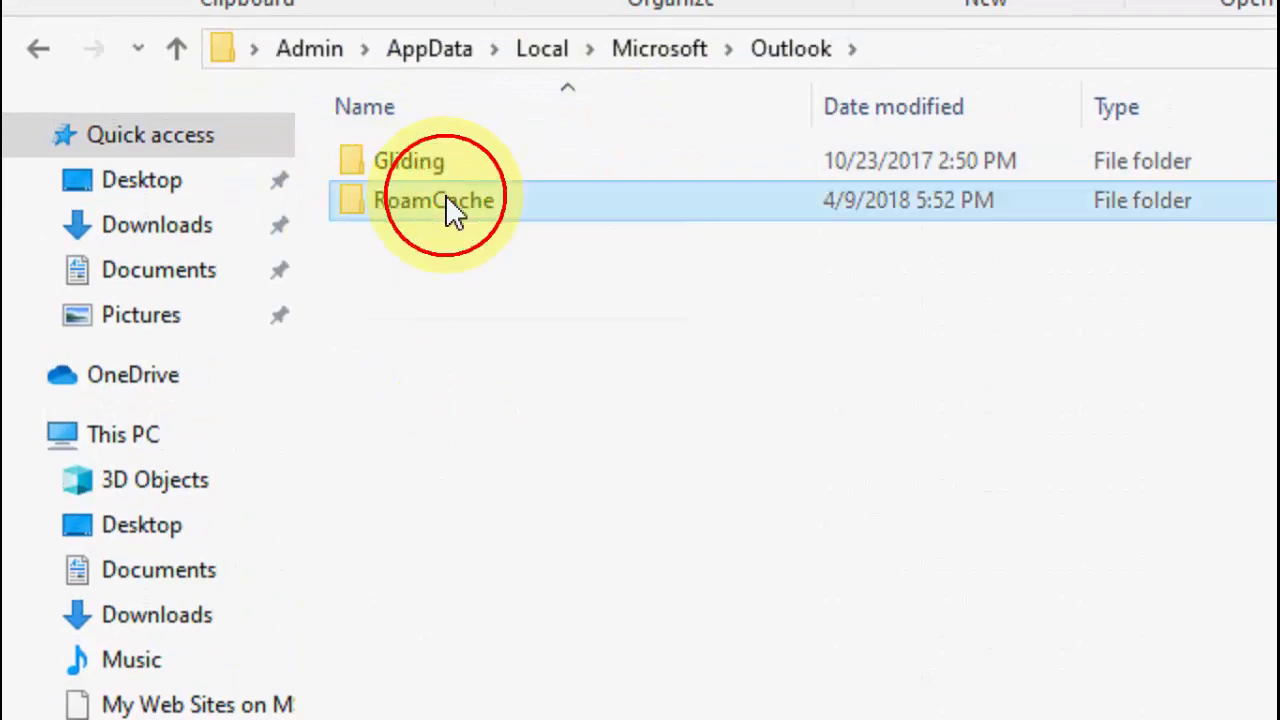
- Delete all the Stream DAT cache files inside RoamCache and close the folder window
double_click(424, 200)
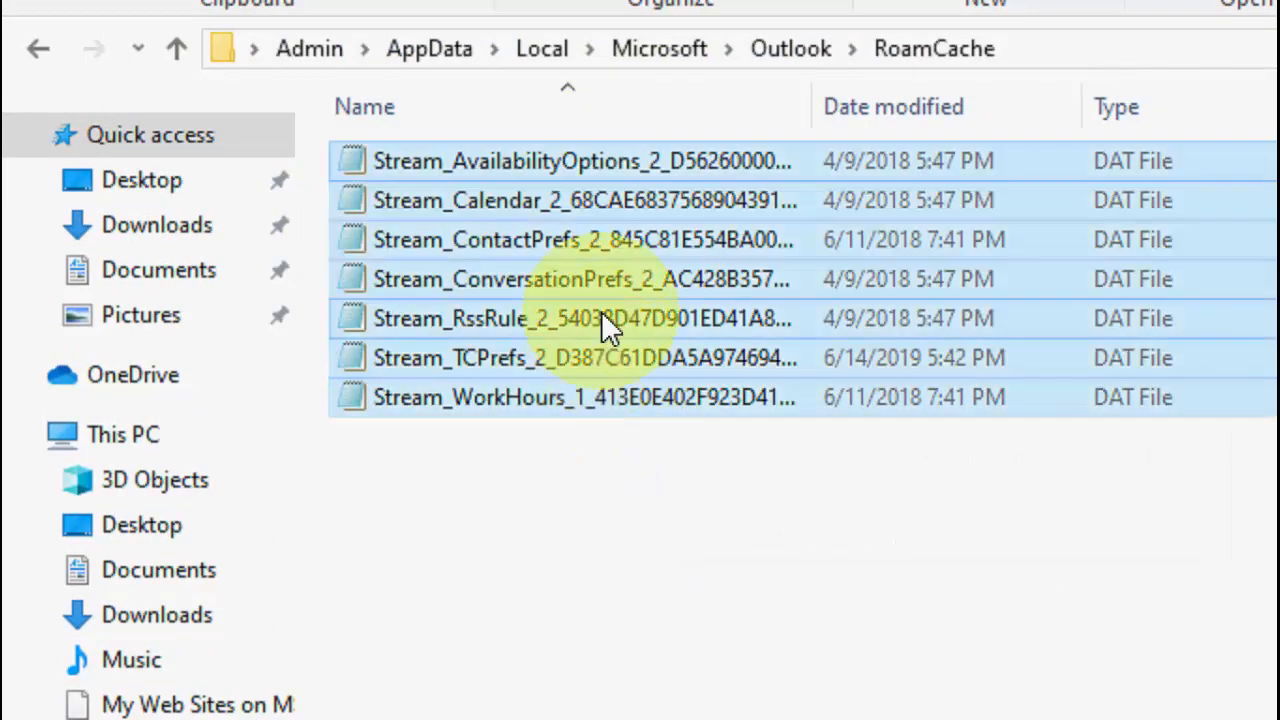
right_click(604, 318)
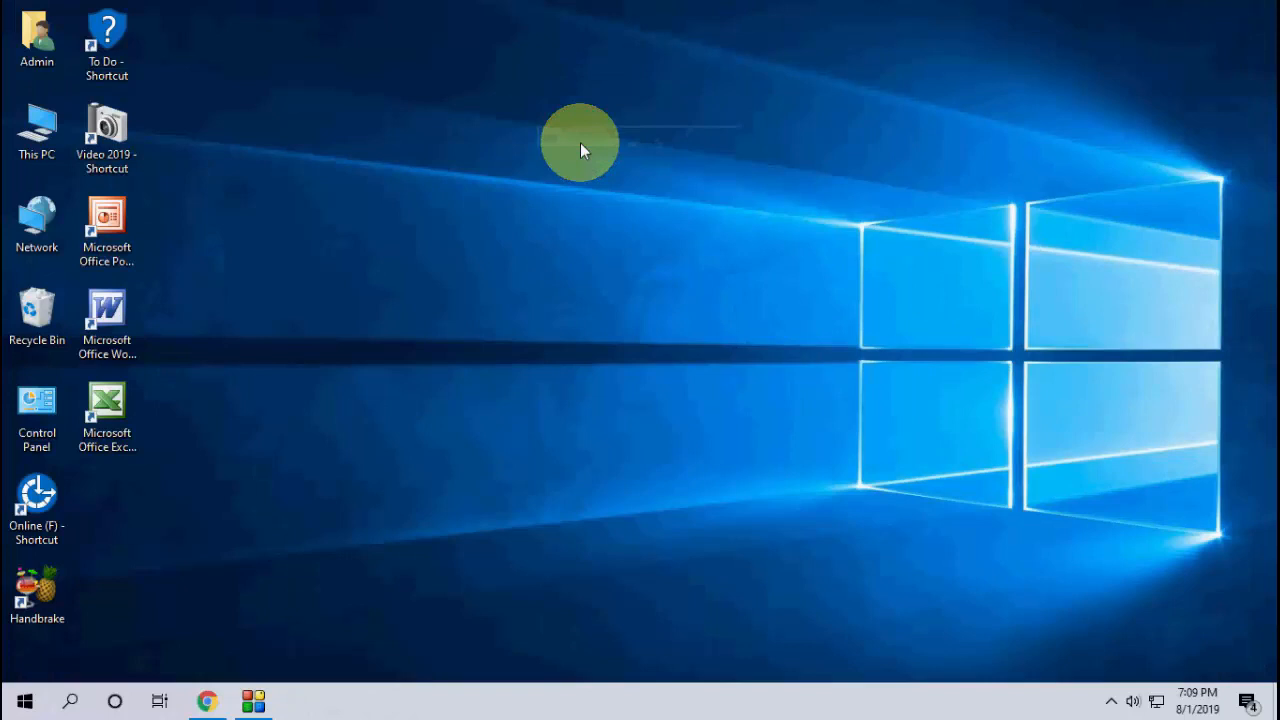
- Launch Outlook from Start search and bring up its account information page via File
text(outlook)
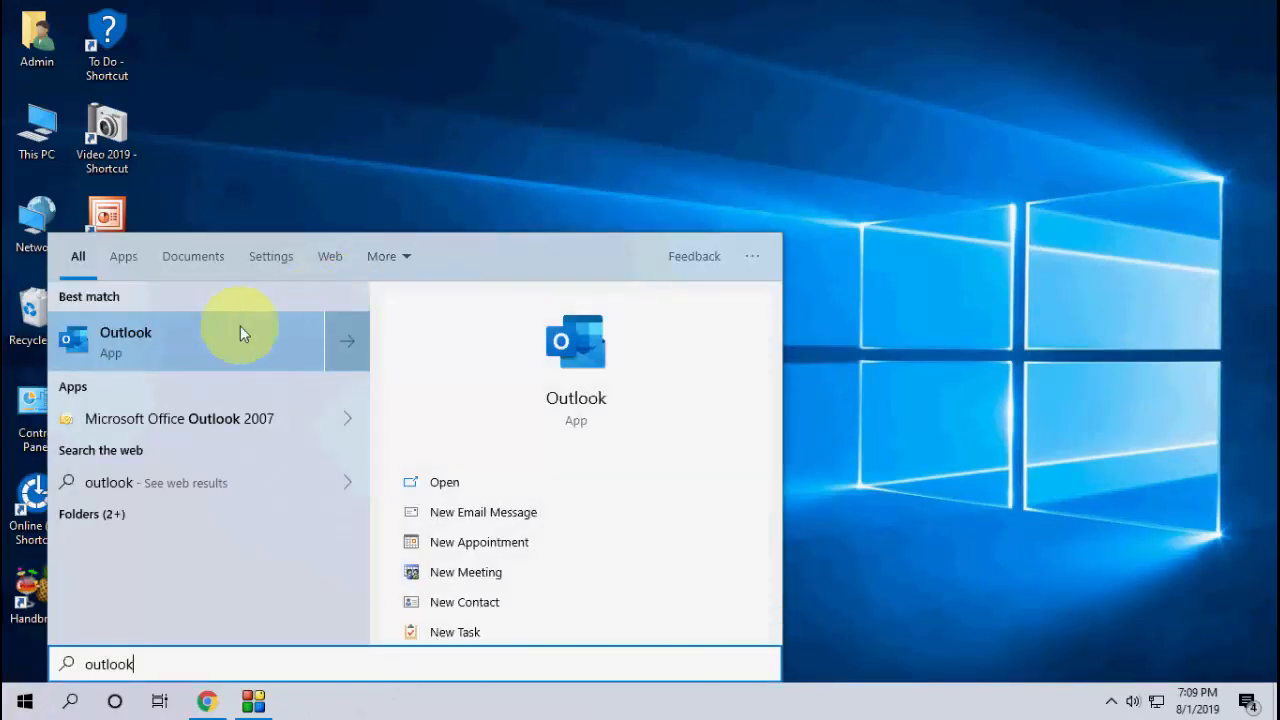
click(126, 340)
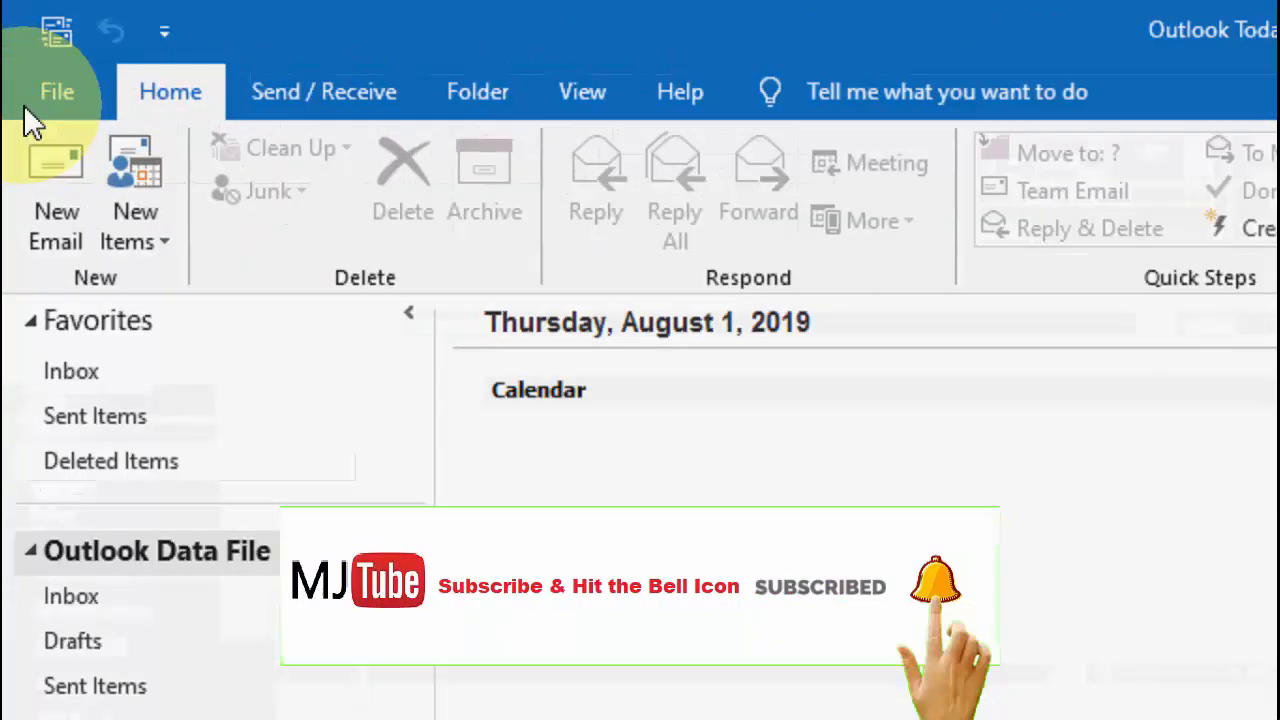
click(56, 92)
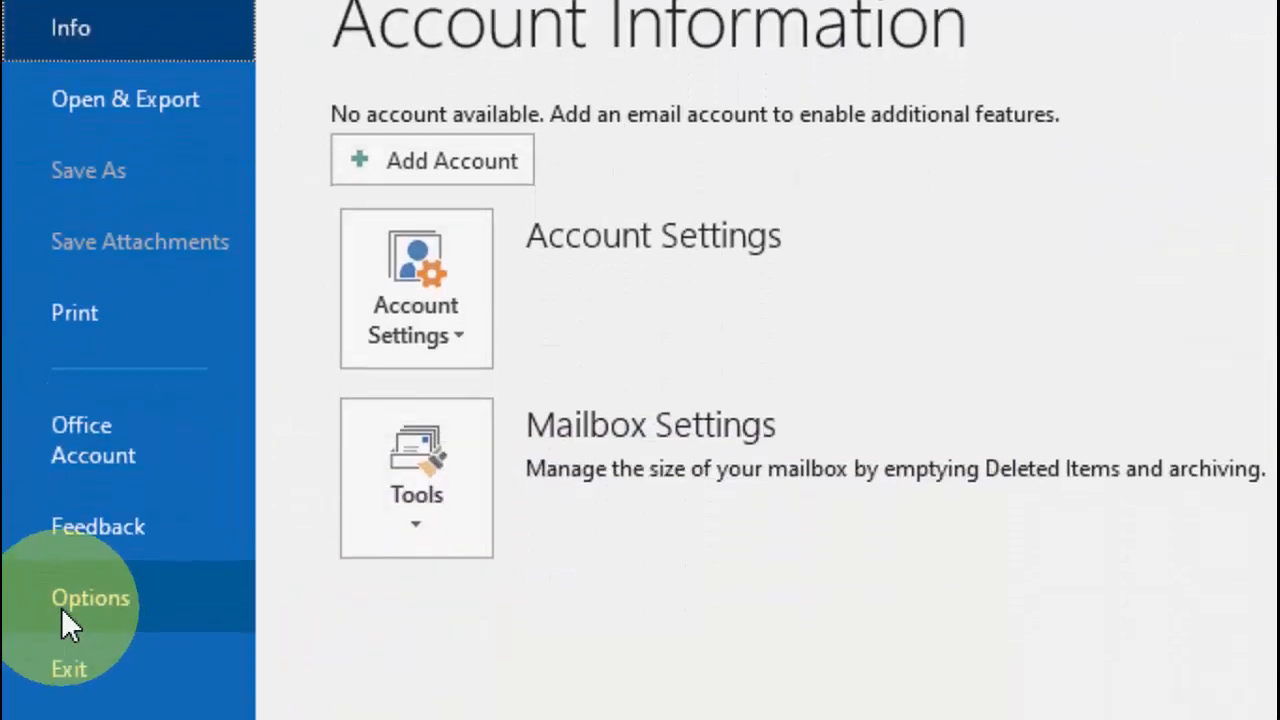
- Show Outlook Options on Mail, scrolled to Send messages with the Auto-Complete option
click(88, 598)
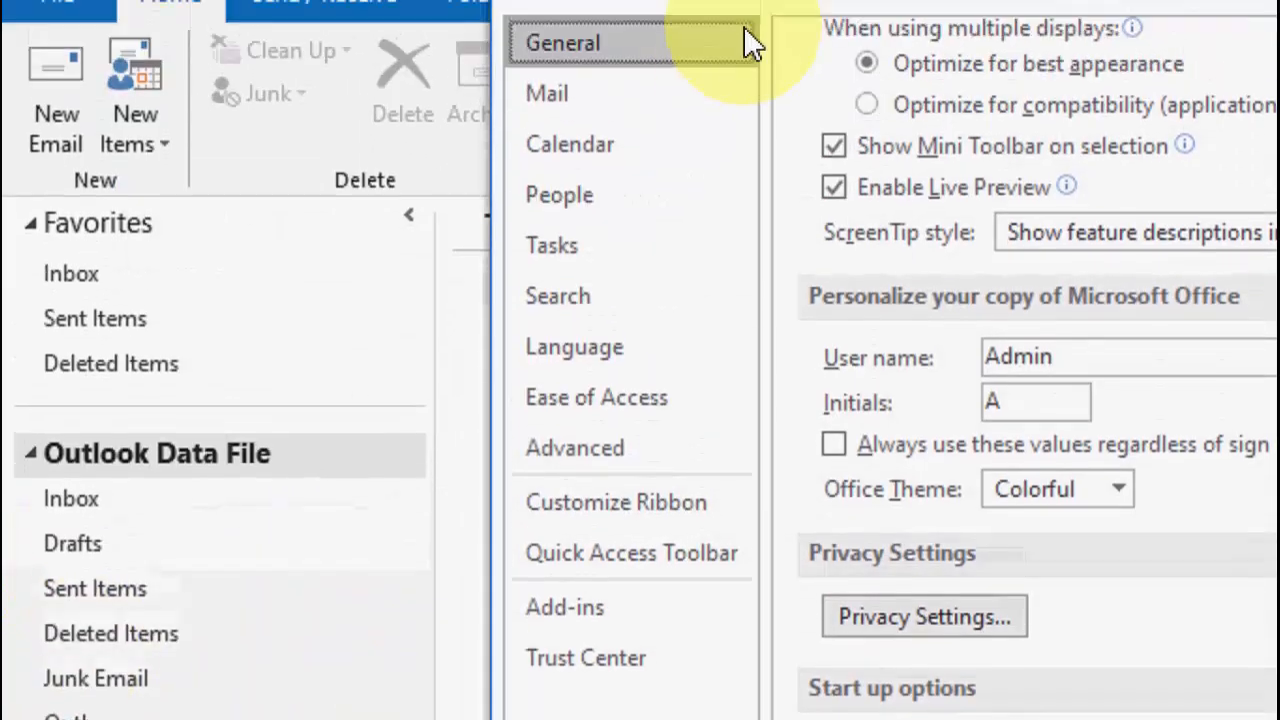
click(548, 94)
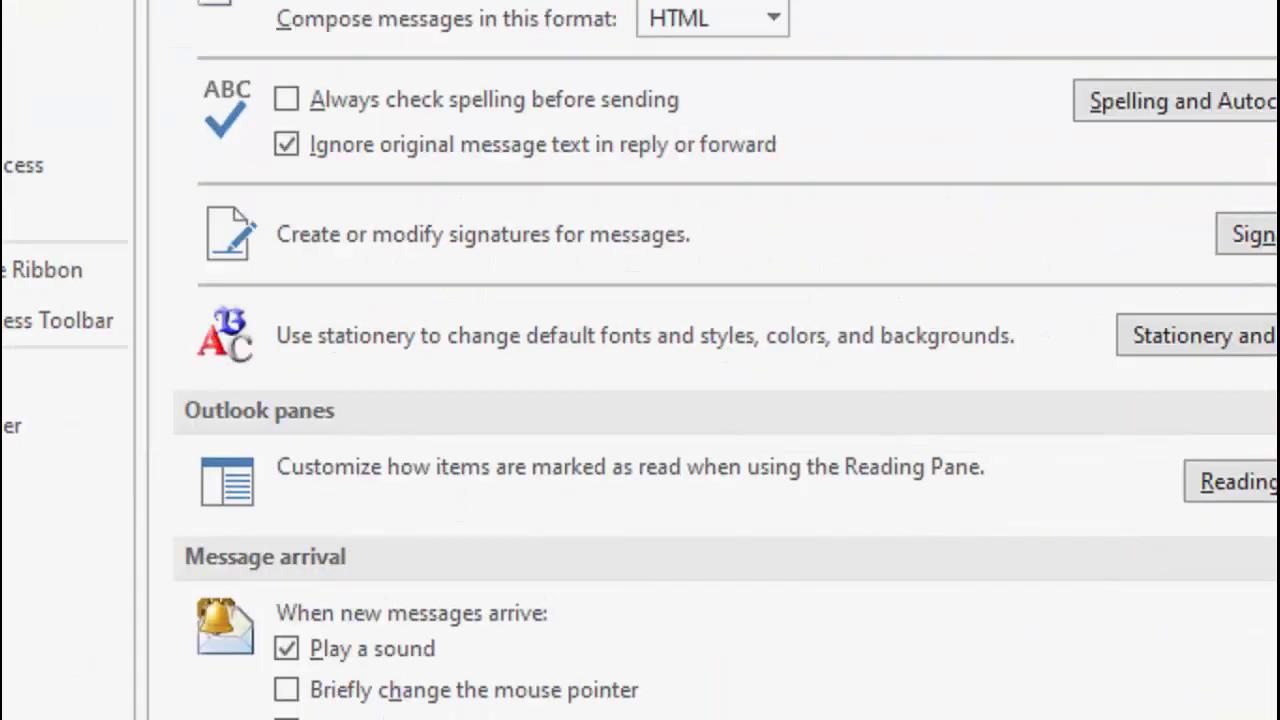
scroll(down, 3)
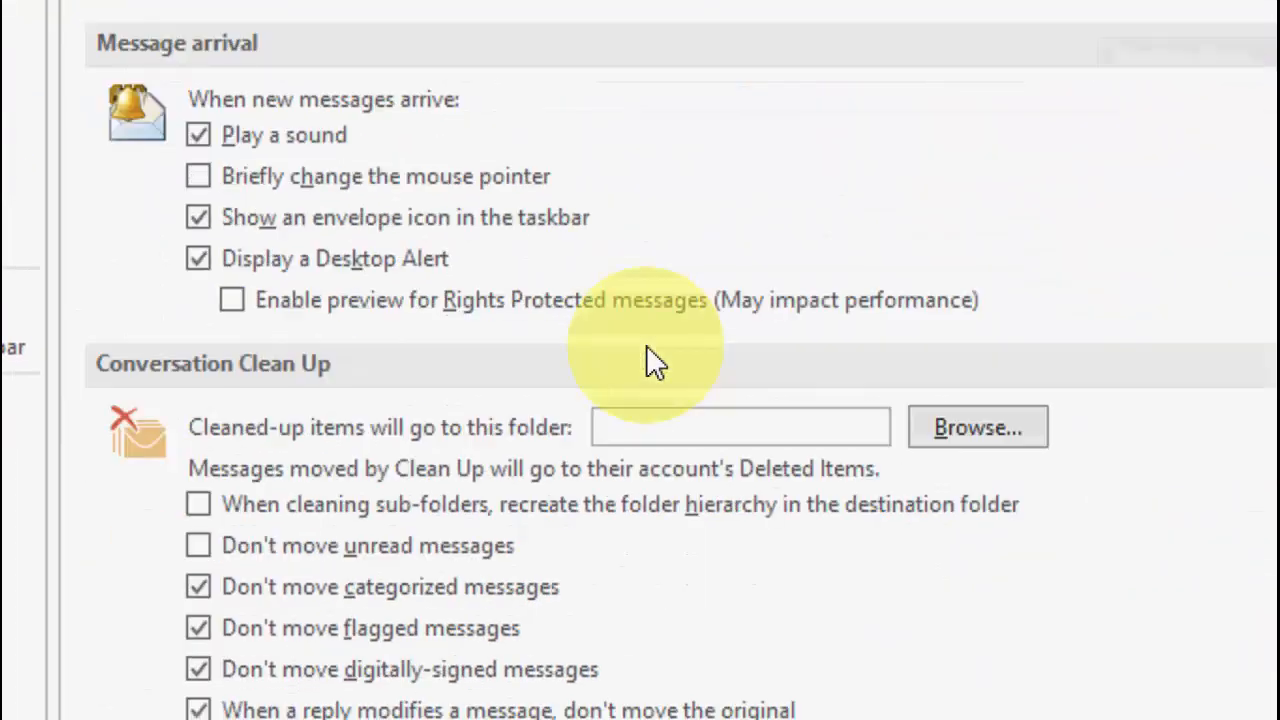
scroll(down, 3)
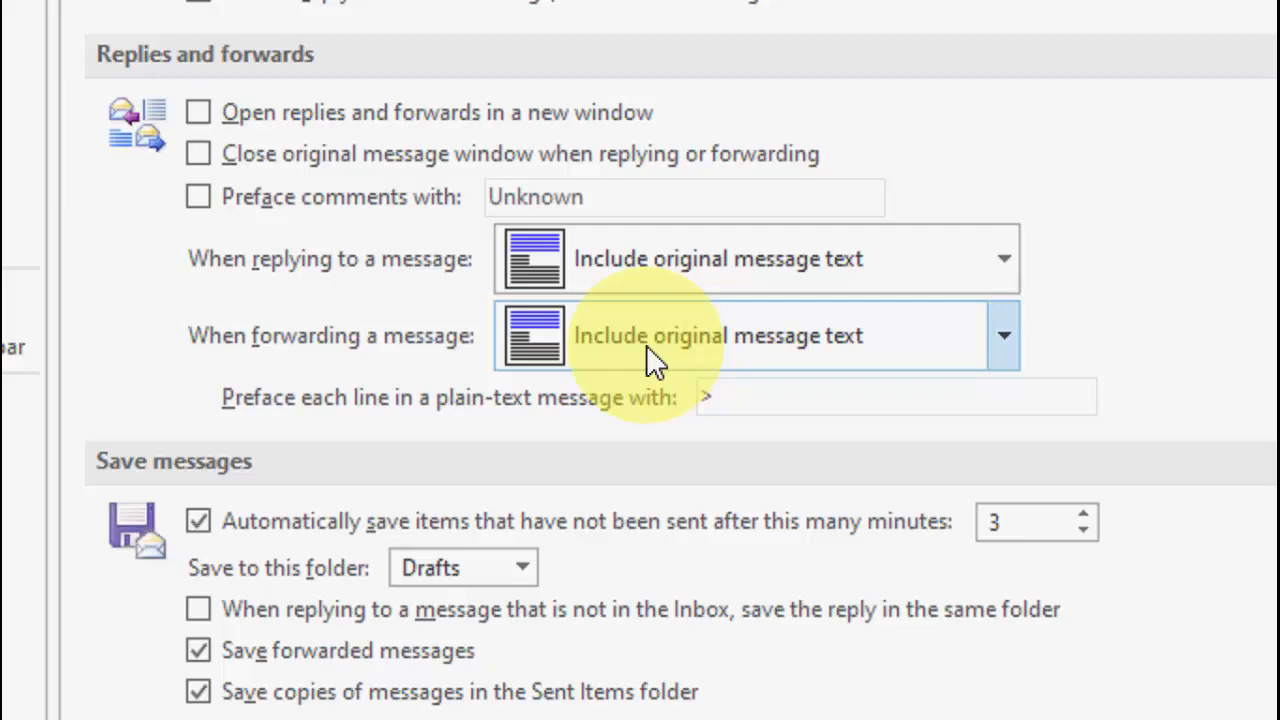
scroll(down, 3)
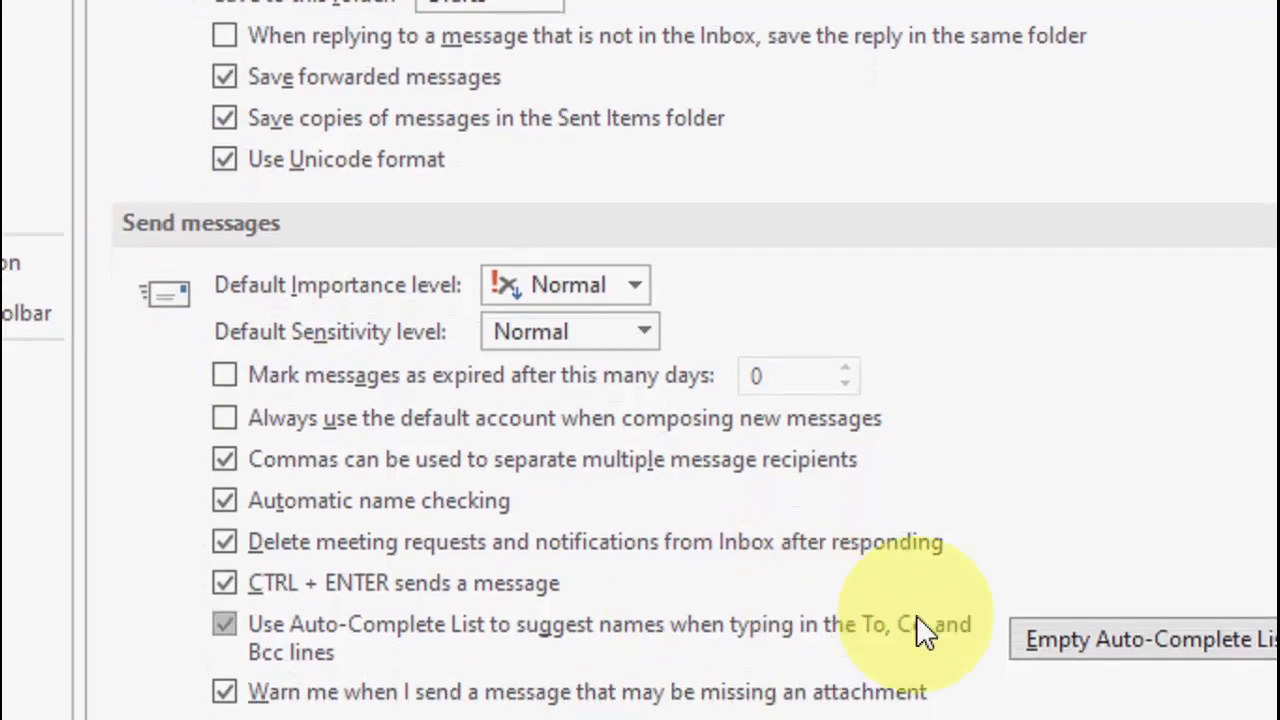
scroll(down, 3)
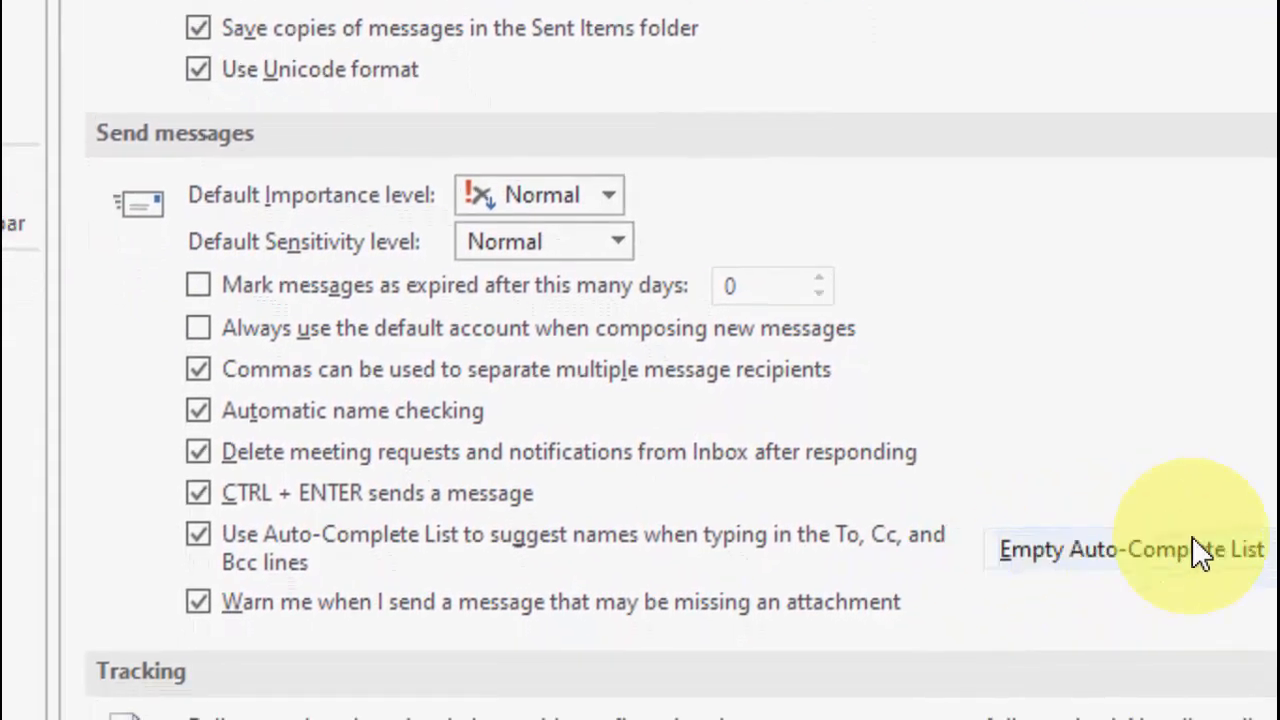
- Empty the Auto-Complete list, confirm with Yes, and accept the options back to Outlook Today
click(1144, 550)
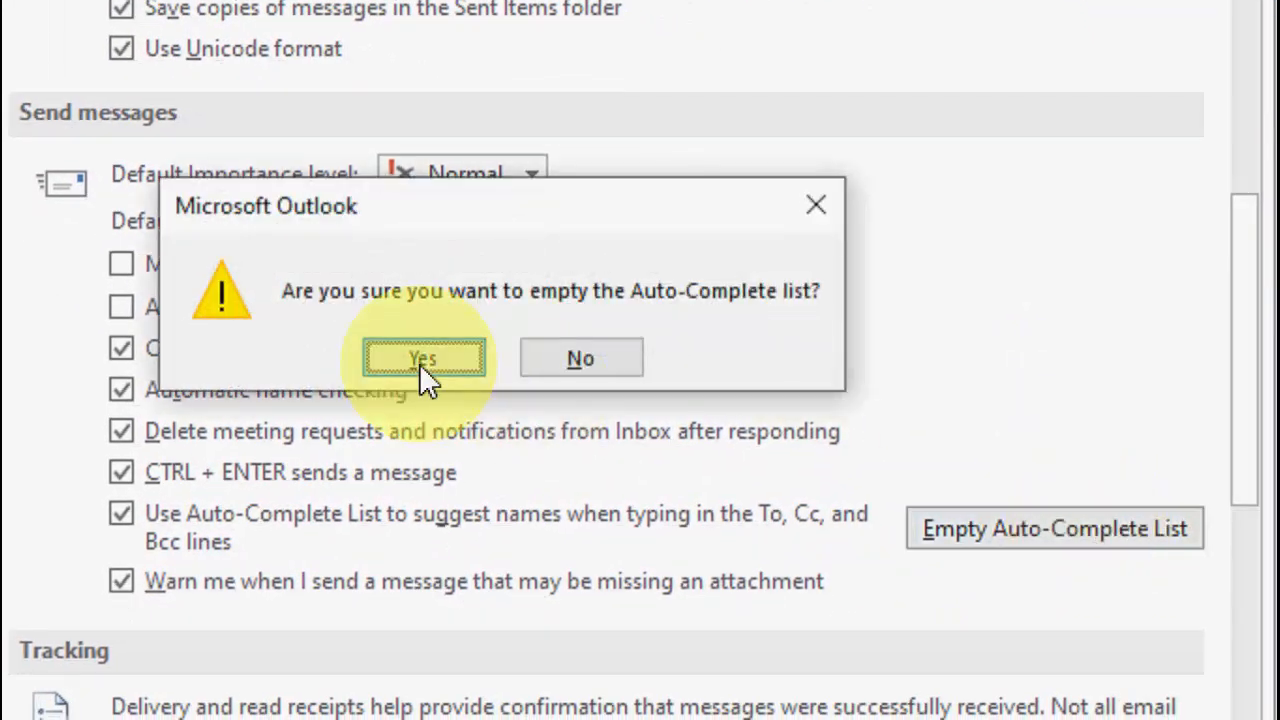
click(424, 358)
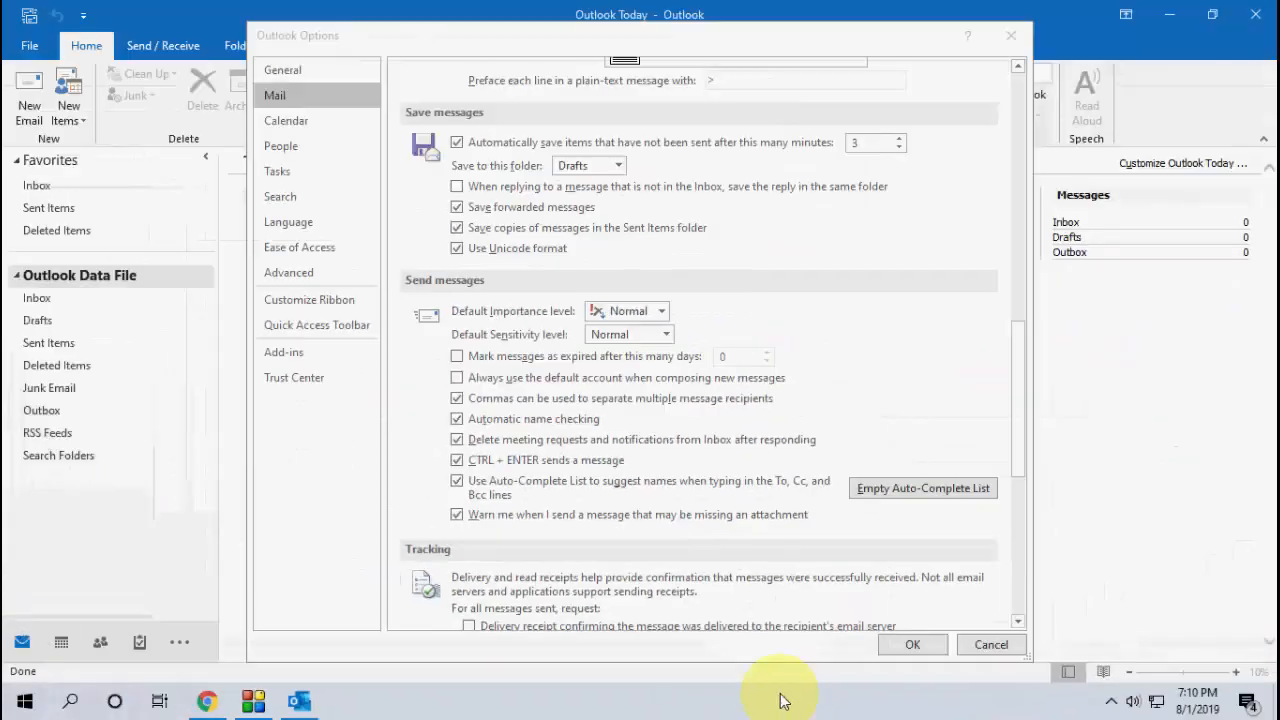
click(912, 644)
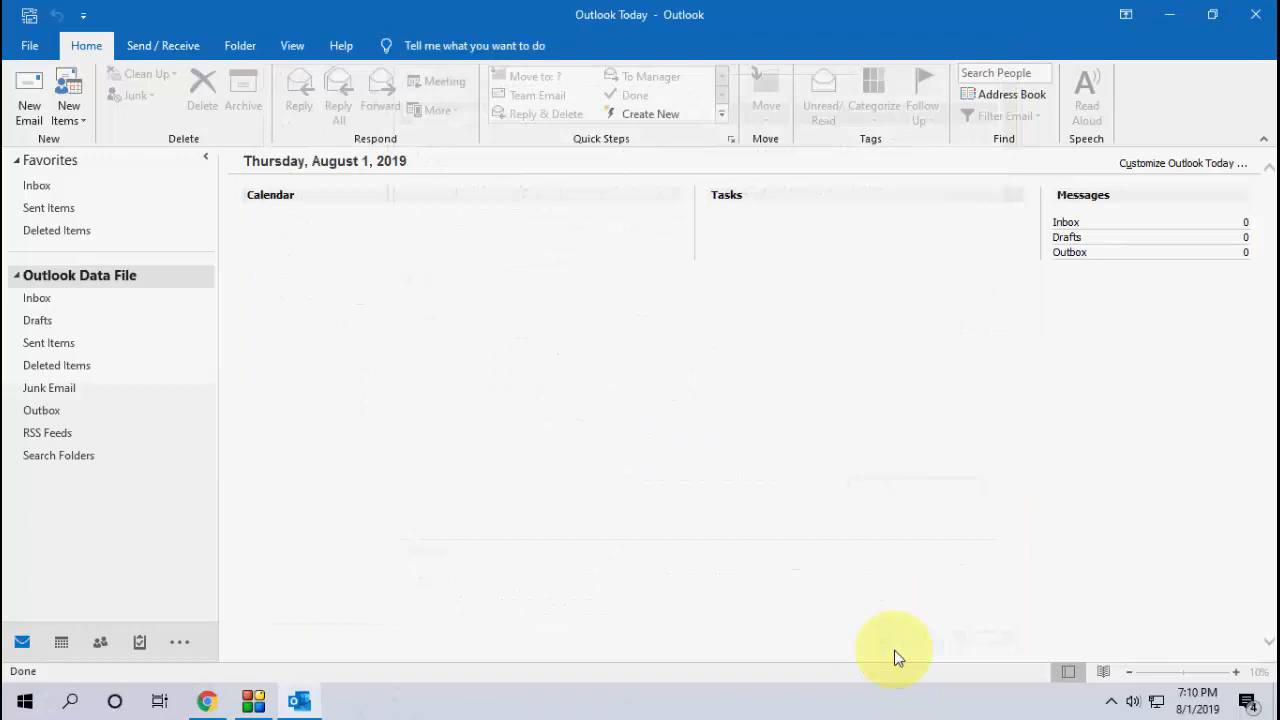